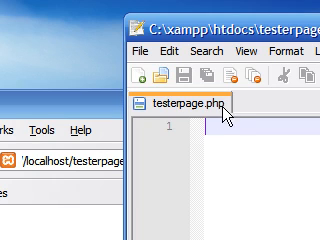
- Write the opening <?php tag and closing ?> tag, undoing the stray test text typed around them
{"action": "type", "text": "<html>"}
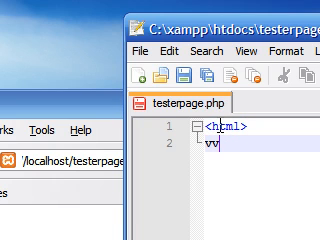
{"action": "type", "text": "fsdvsdfv"}
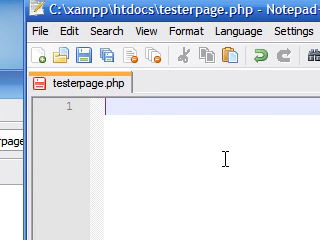
{"action": "type", "text": "<"}
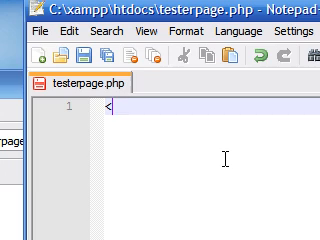
{"action": "type", "text": "?"}
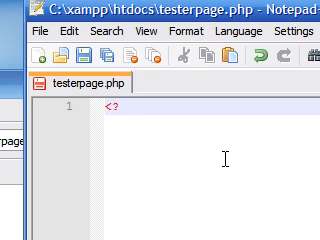
{"action": "type", "text": "php"}
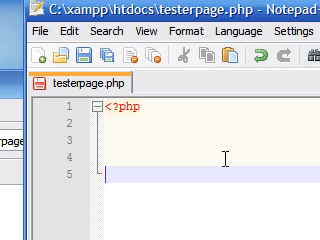
{"action": "type", "text": "?>"}
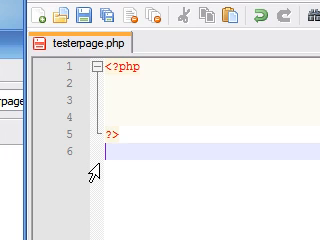
{"action": "type", "text": "hgfhfghf"}
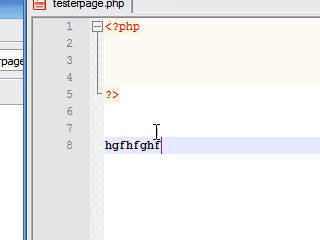
{"action": "key", "text": "ctrl+z"}
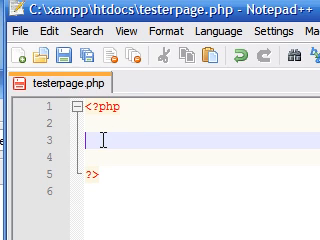
{"action": "type", "text": "echo"}
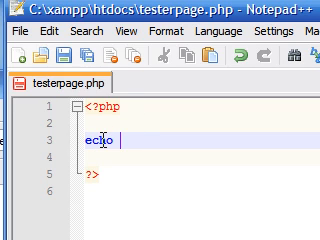
{"action": "type", "text": "\"this"}
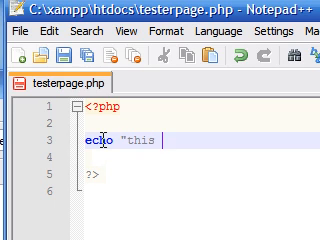
{"action": "type", "text": "is text"}
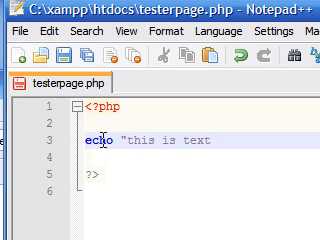
{"action": "type", "text": "\";"}
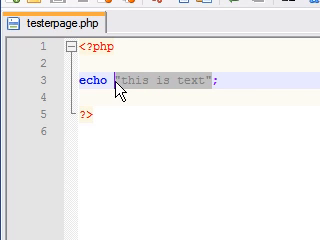
{"action": "type", "text": "3232"}
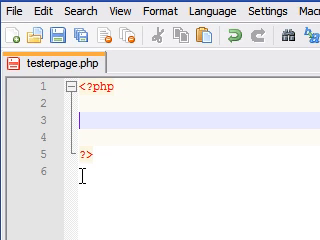
- Write the statement $sometext = "harry potter"; inside the PHP block
{"action": "type", "text": "$"}
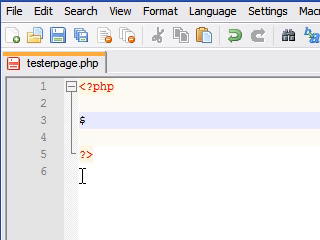
{"action": "type", "text": "some"}
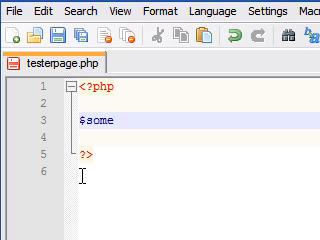
{"action": "type", "text": "text"}
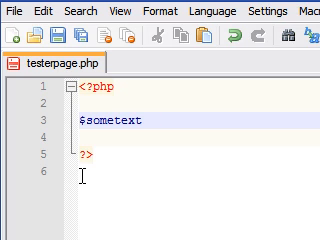
{"action": "type", "text": "="}
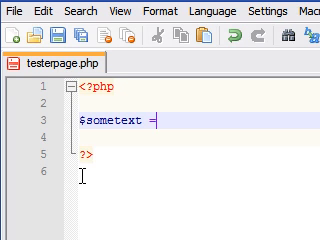
{"action": "type", "text": "\""}
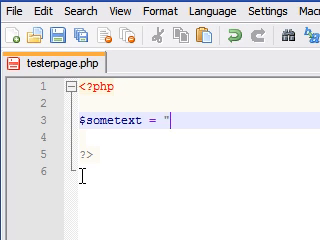
{"action": "type", "text": "harry pot"}
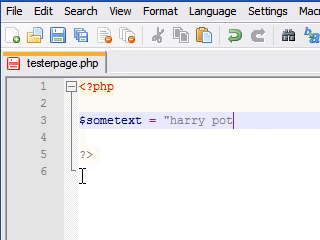
{"action": "type", "text": "ter\""}
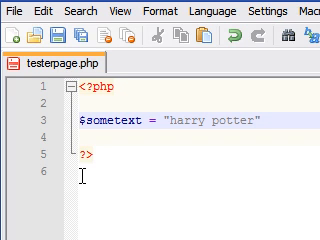
{"action": "type", "text": ";"}
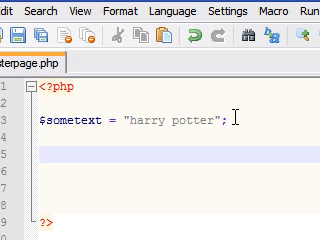
{"action": "type", "text": "echo"}
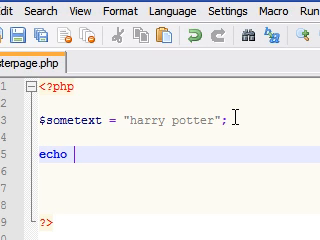
{"action": "type", "text": "$"}
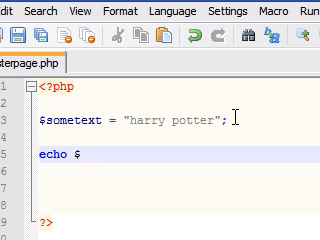
{"action": "type", "text": "sometext"}
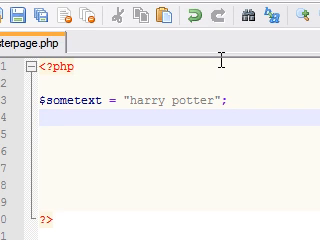
- Write the statement $somenumber = 32; on the line under $sometext
{"action": "type", "text": "$"}
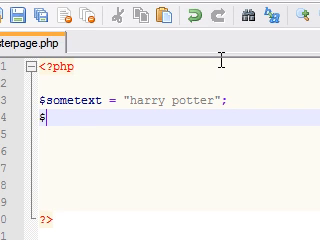
{"action": "type", "text": "some"}
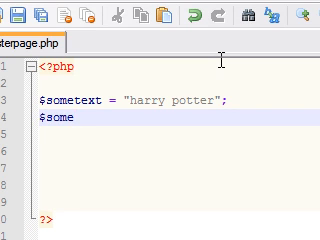
{"action": "type", "text": "number"}
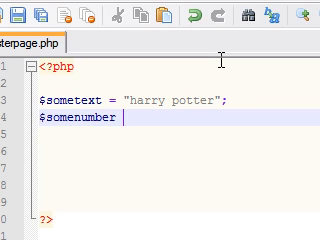
{"action": "type", "text": "="}
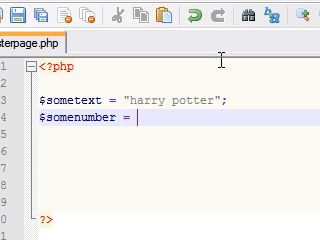
{"action": "type", "text": "32"}
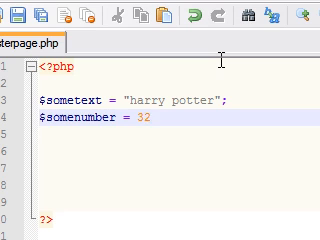
{"action": "type", "text": ";"}
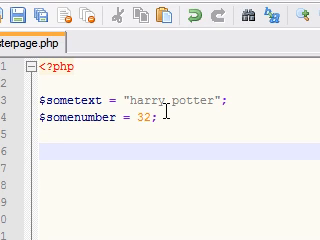
- Write echo $sometext.$somenumber; below the two variable assignments
{"action": "type", "text": "echo"}
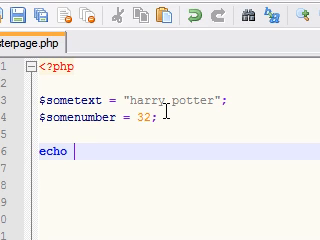
{"action": "type", "text": "$sometext."}
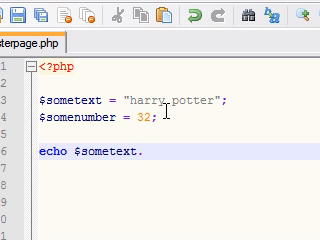
{"action": "type", "text": "$"}
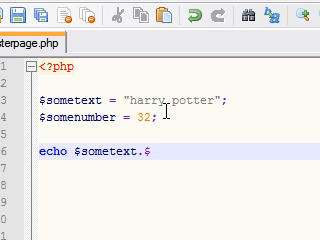
{"action": "type", "text": "$somenumber;"}
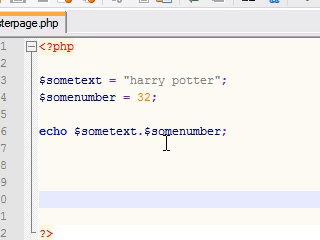
{"action": "mouse_move", "coordinate": [166, 180]}
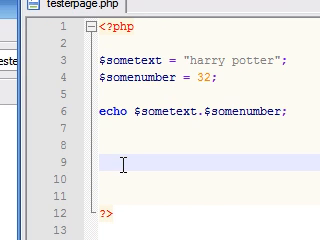
{"action": "scroll", "scroll_direction": "down", "scroll_amount": 3}
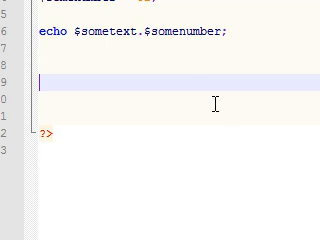
{"action": "scroll", "scroll_direction": "up", "scroll_amount": 3}
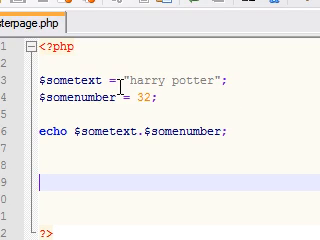